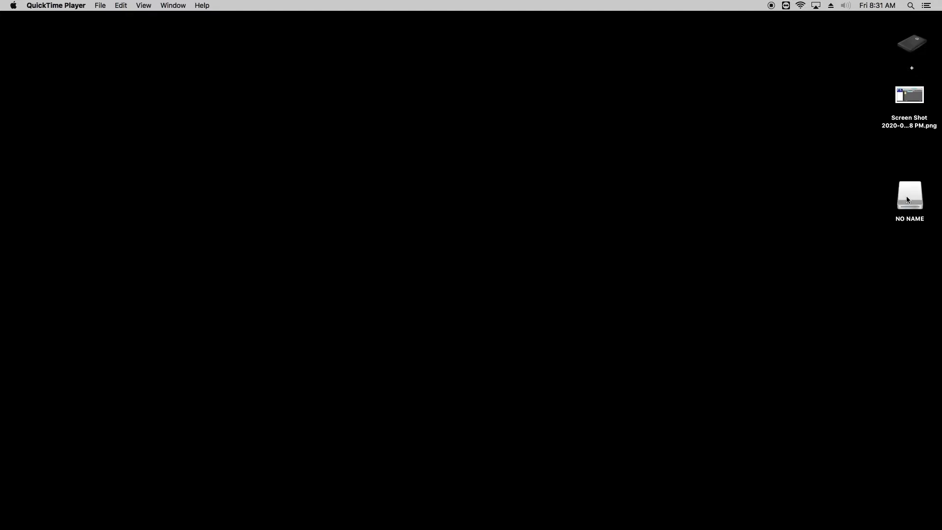
- Copy the promo video and slide images from the NO NAME drive's 2.0 Ads folder
{"action": "double_click", "coordinate": [910, 194]}
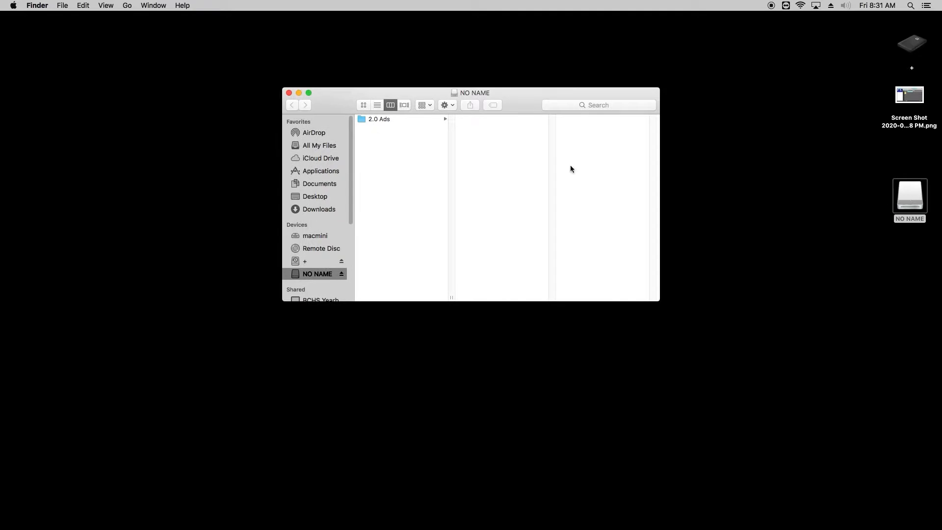
{"action": "left_click", "coordinate": [380, 118]}
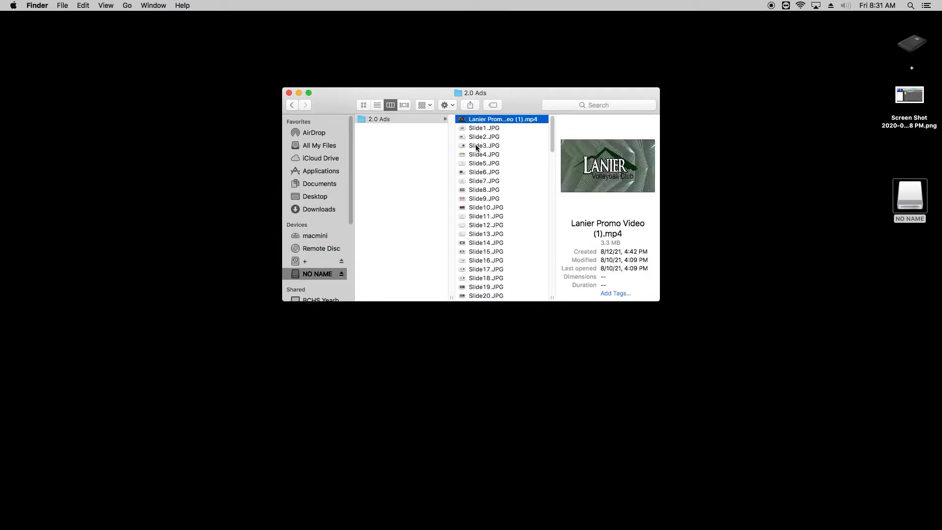
{"action": "right_click", "coordinate": [499, 119]}
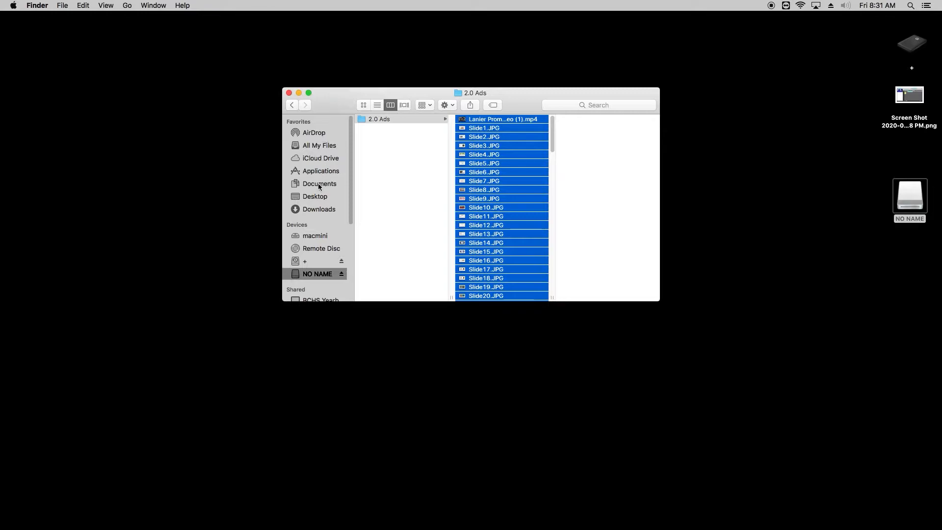
- Paste the ad files into Documents > 2021 BC Wrestling Ads and close the Finder window
{"action": "left_click", "coordinate": [319, 183]}
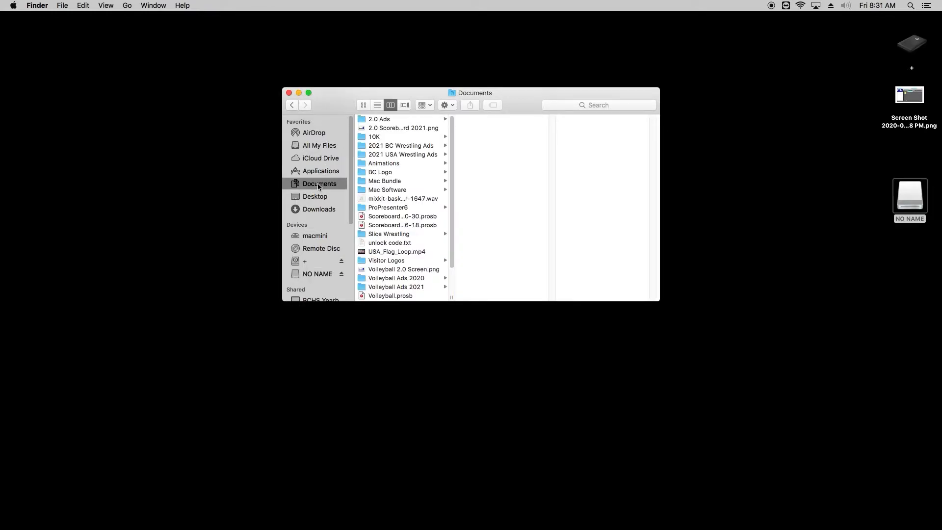
{"action": "mouse_move", "coordinate": [386, 147]}
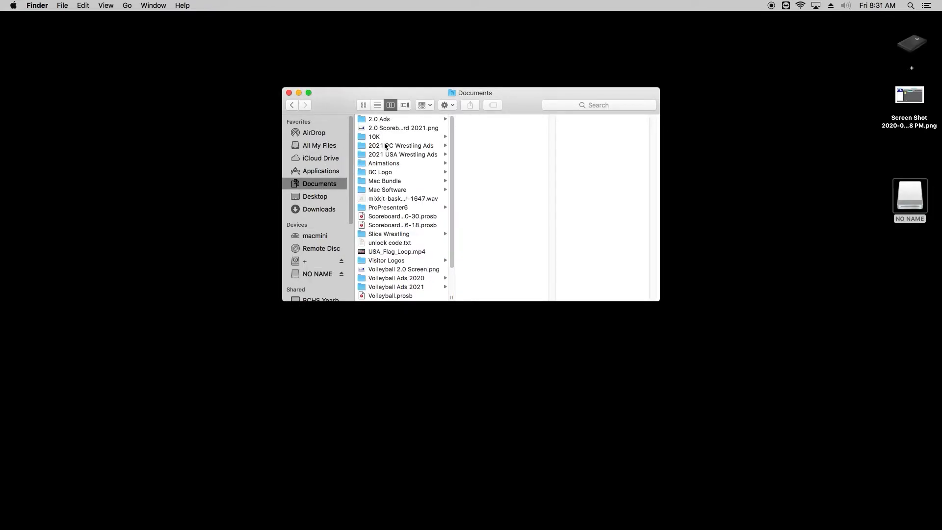
{"action": "mouse_move", "coordinate": [404, 146]}
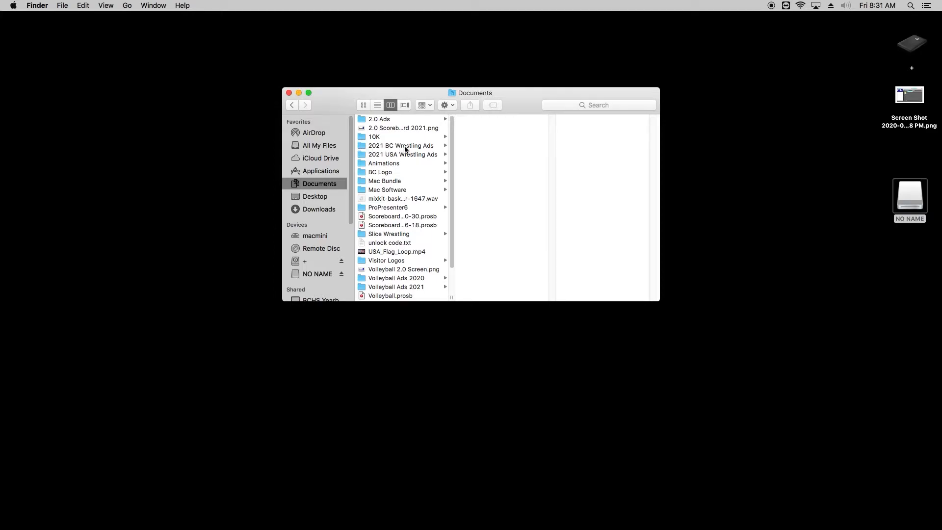
{"action": "left_click", "coordinate": [401, 145]}
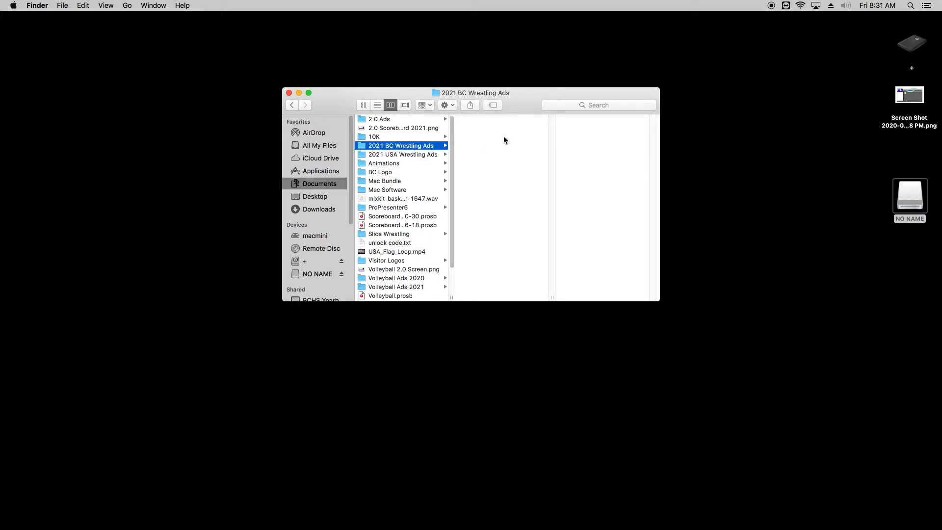
{"action": "right_click", "coordinate": [504, 139]}
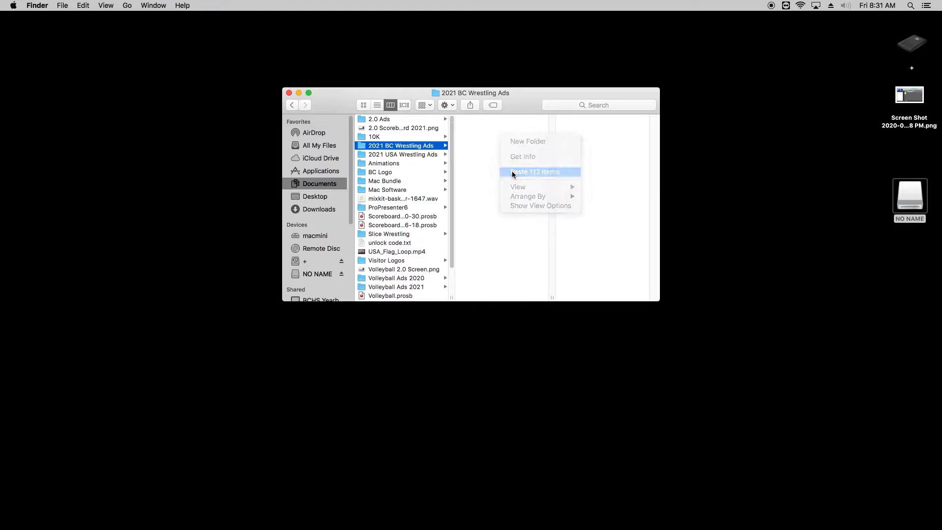
{"action": "left_click", "coordinate": [533, 172]}
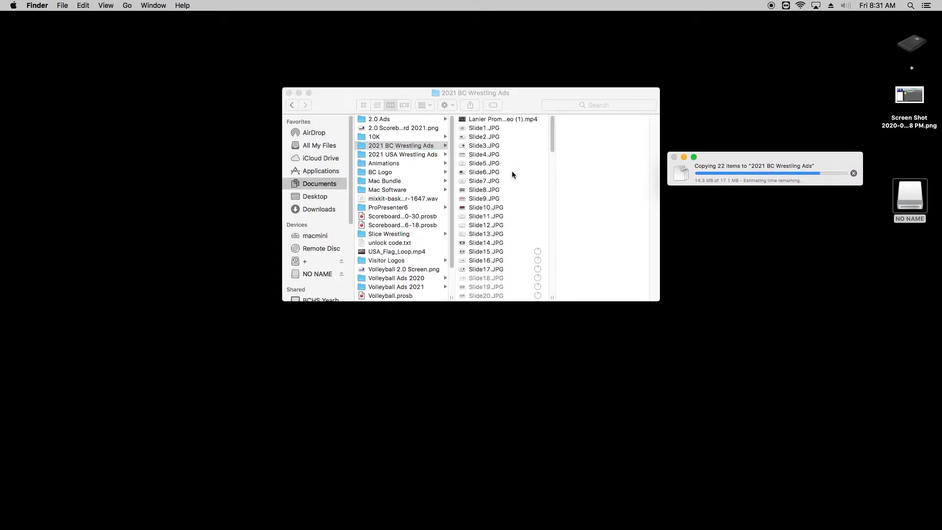
{"action": "left_click", "coordinate": [853, 173]}
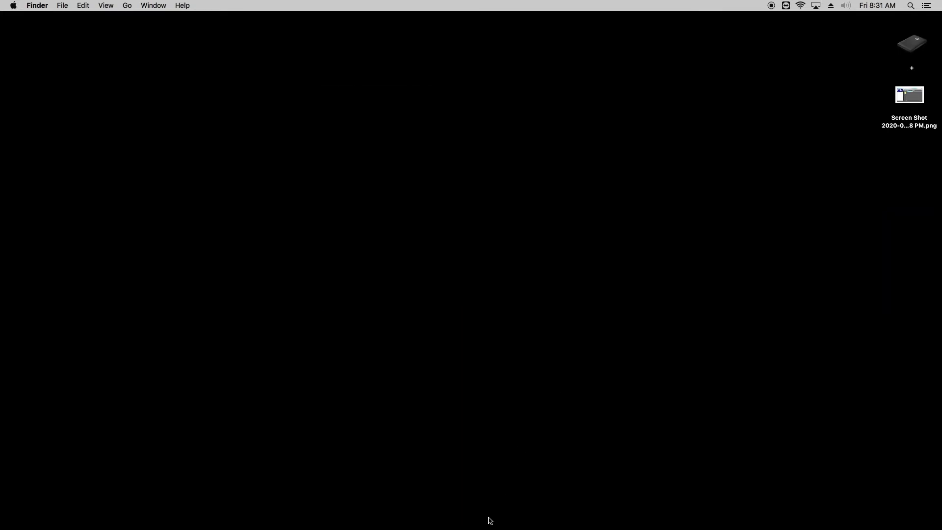
{"action": "mouse_move", "coordinate": [447, 510]}
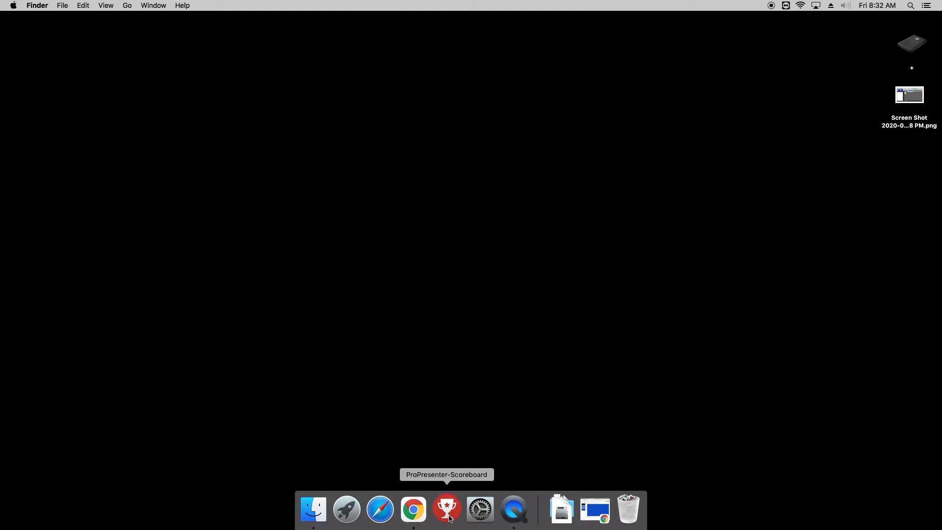
- Launch ProPresenter-Scoreboard and show the Wrestling document's settings
{"action": "left_click", "coordinate": [446, 509]}
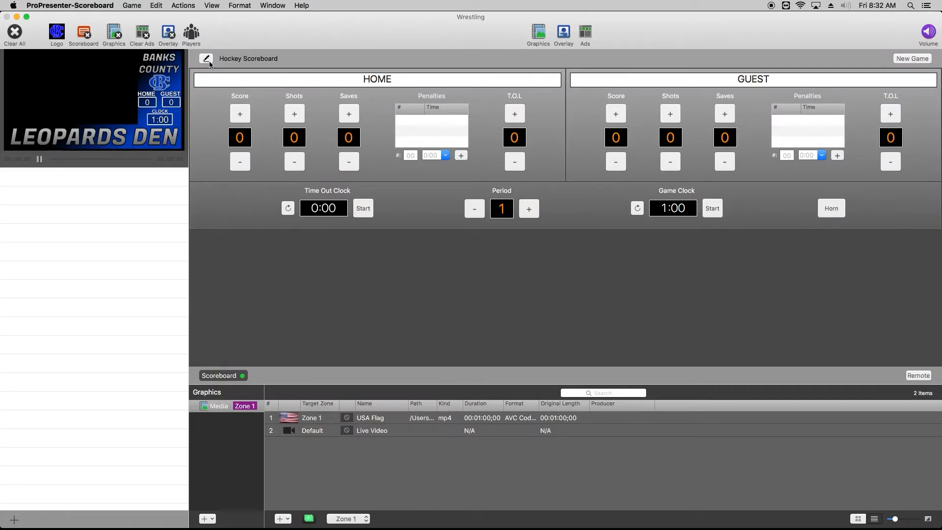
{"action": "mouse_move", "coordinate": [206, 60]}
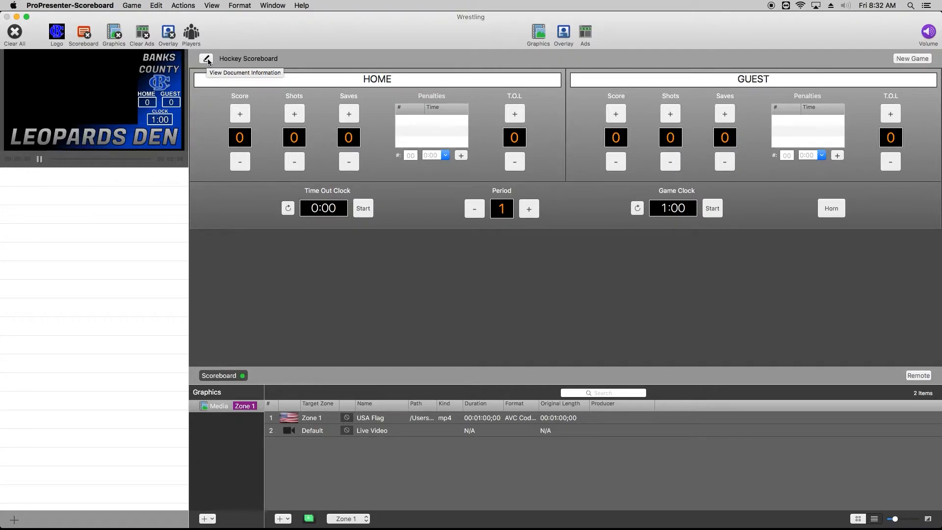
{"action": "left_click", "coordinate": [206, 59]}
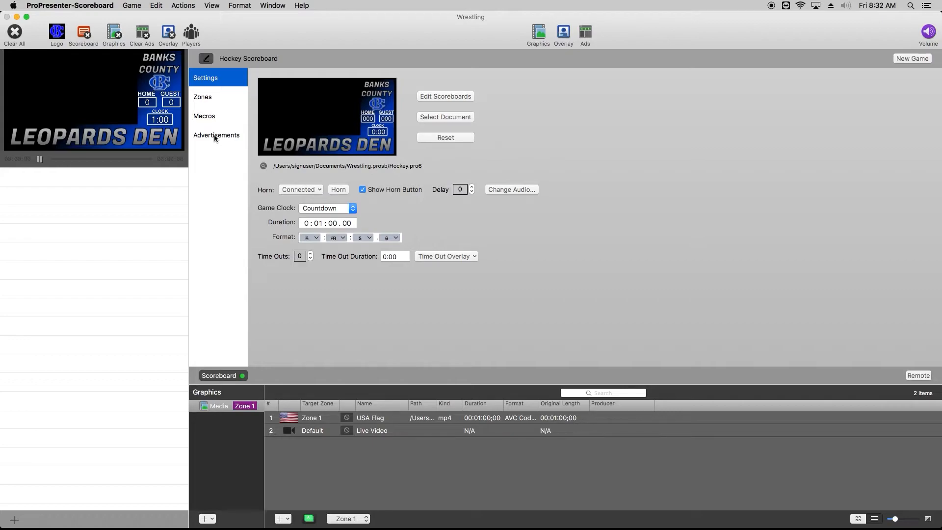
- Add an advertisement source using the 2021 BC Wrestling Ads folder
{"action": "left_click", "coordinate": [216, 134]}
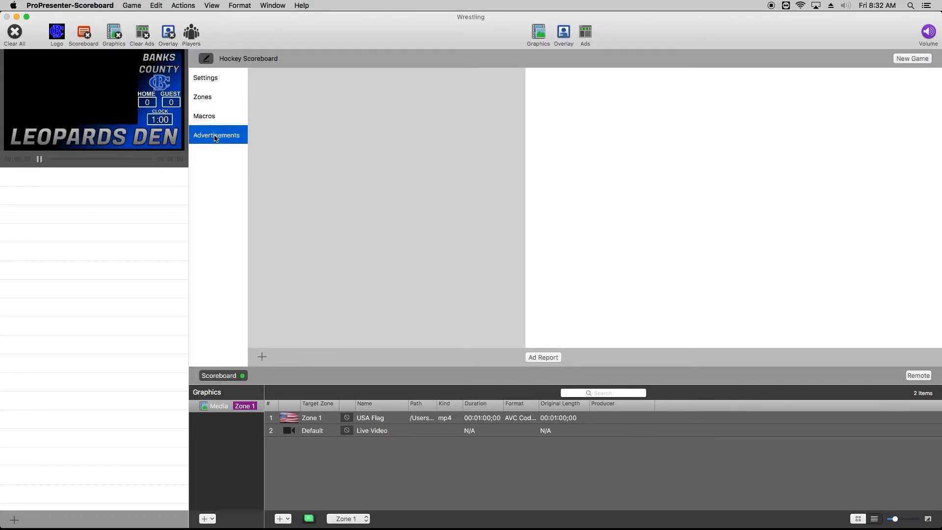
{"action": "mouse_move", "coordinate": [264, 362]}
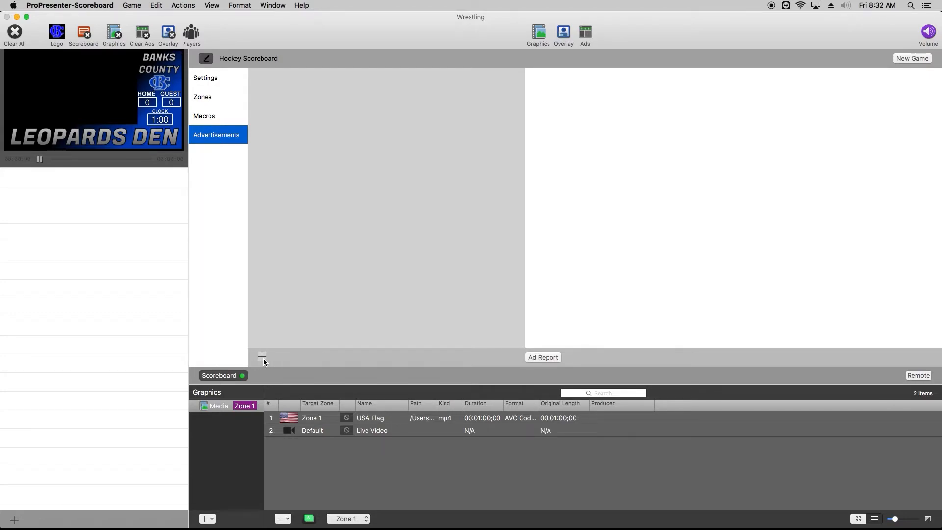
{"action": "left_click", "coordinate": [261, 357]}
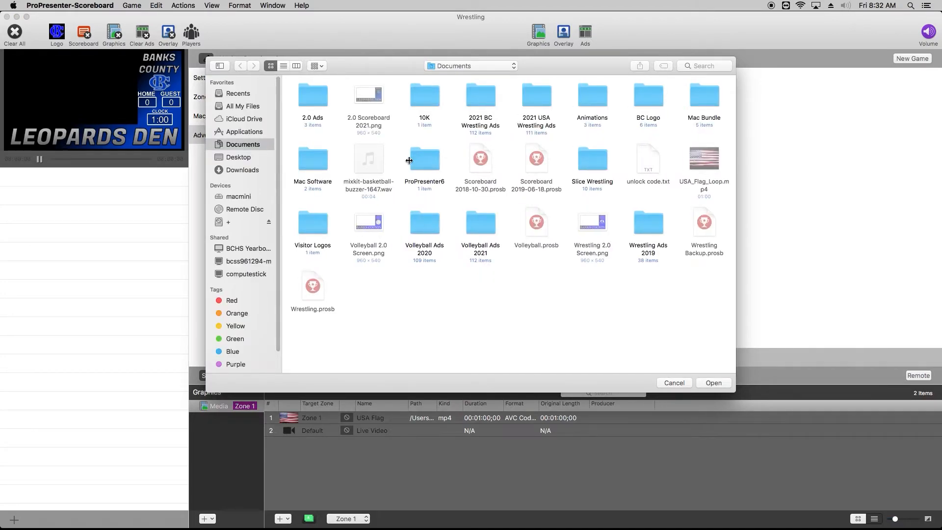
{"action": "mouse_move", "coordinate": [475, 108]}
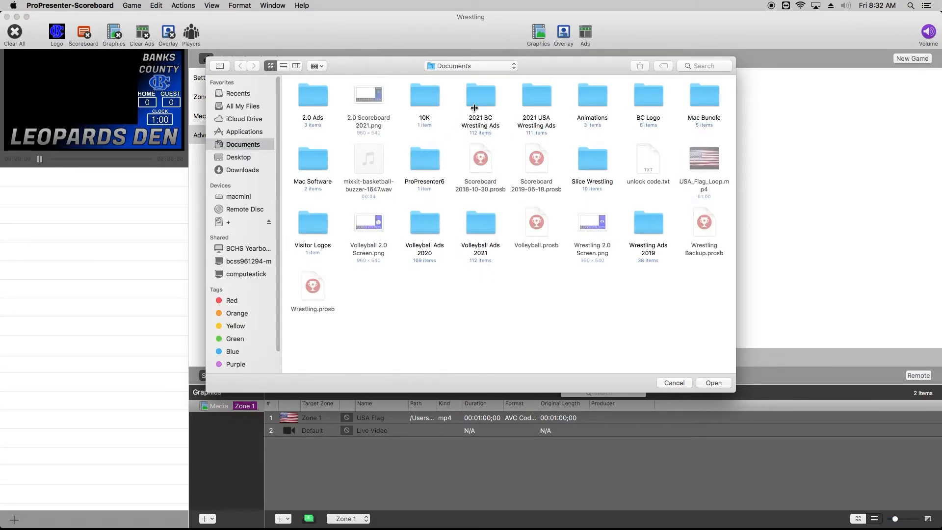
{"action": "left_click", "coordinate": [480, 94]}
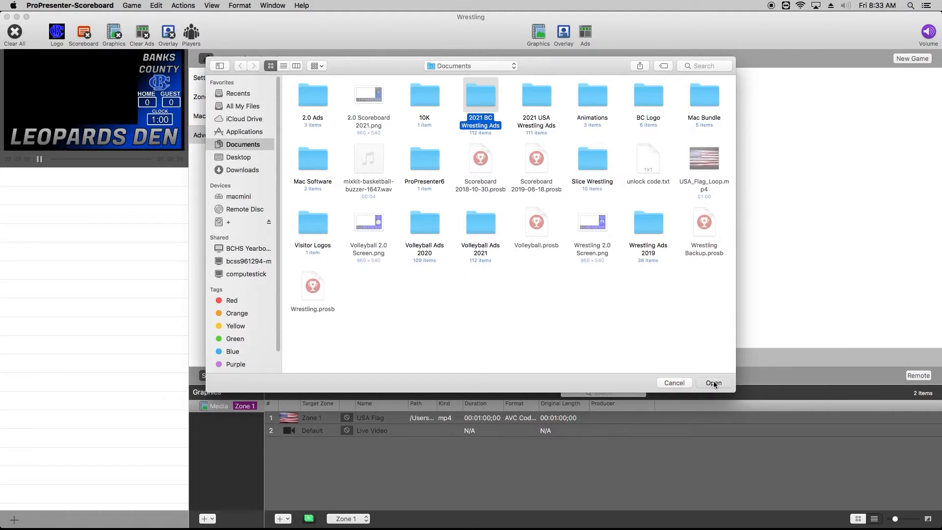
{"action": "left_click", "coordinate": [713, 383]}
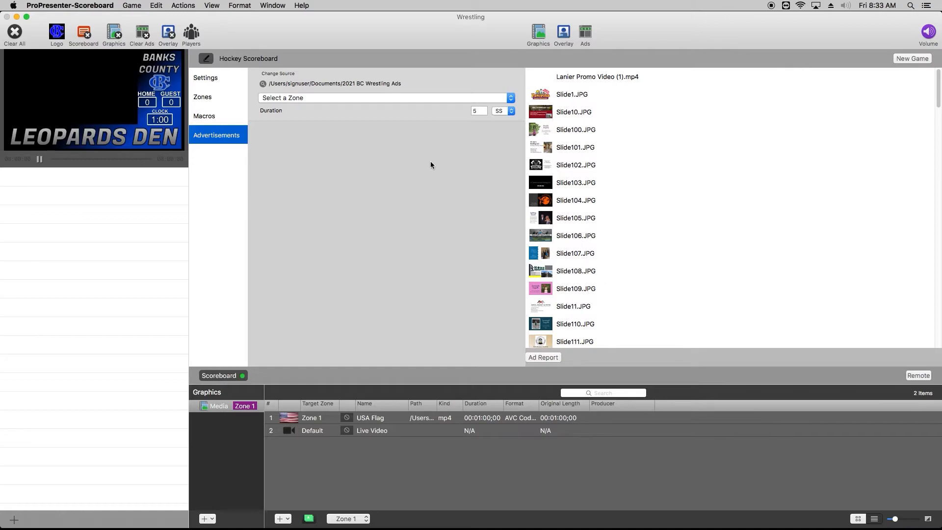
{"action": "mouse_move", "coordinate": [295, 99]}
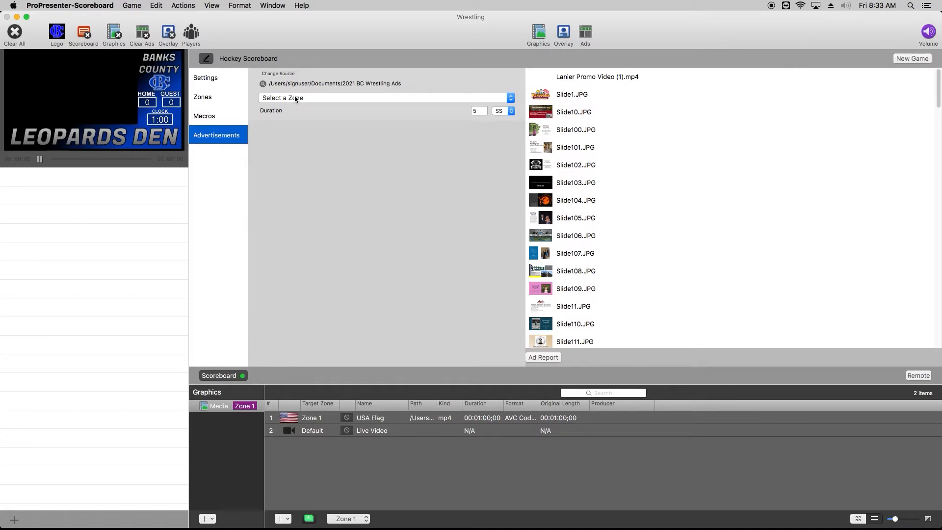
- Change the Zone 1 advertisement duration setting from 5 to 8 seconds
{"action": "left_click", "coordinate": [385, 97]}
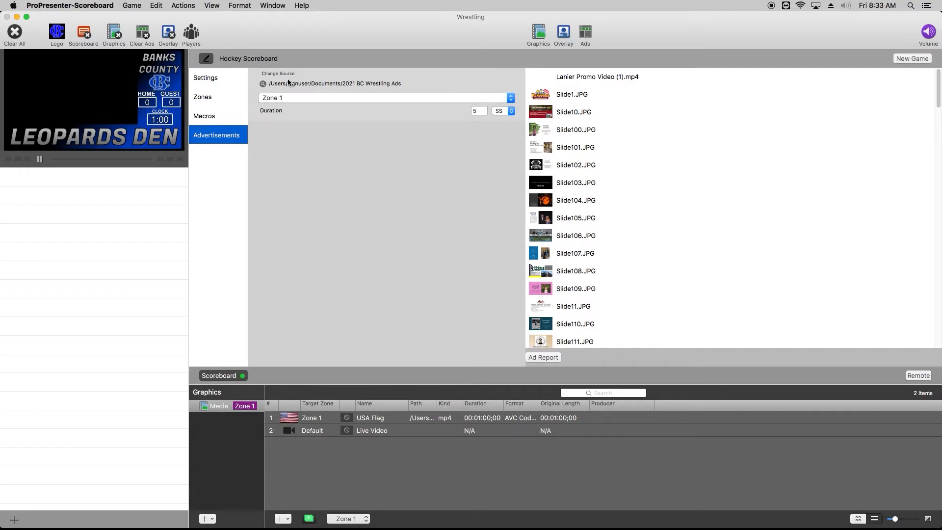
{"action": "mouse_move", "coordinate": [338, 190]}
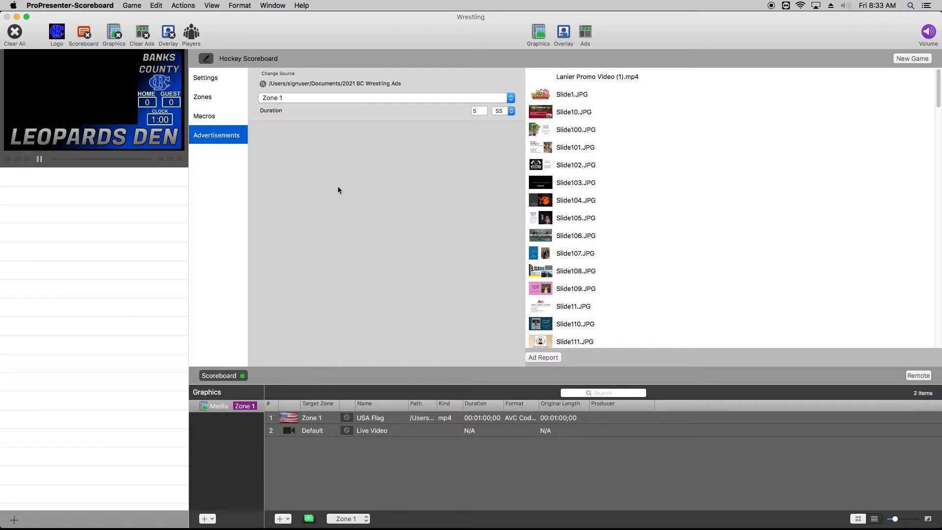
{"action": "mouse_move", "coordinate": [466, 141]}
{"action": "type", "text": "8"}
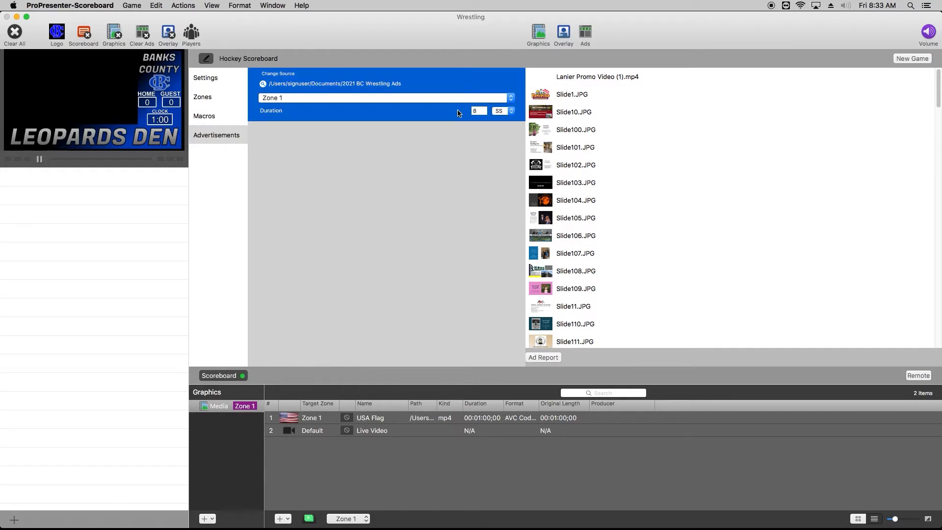
{"action": "mouse_move", "coordinate": [475, 152]}
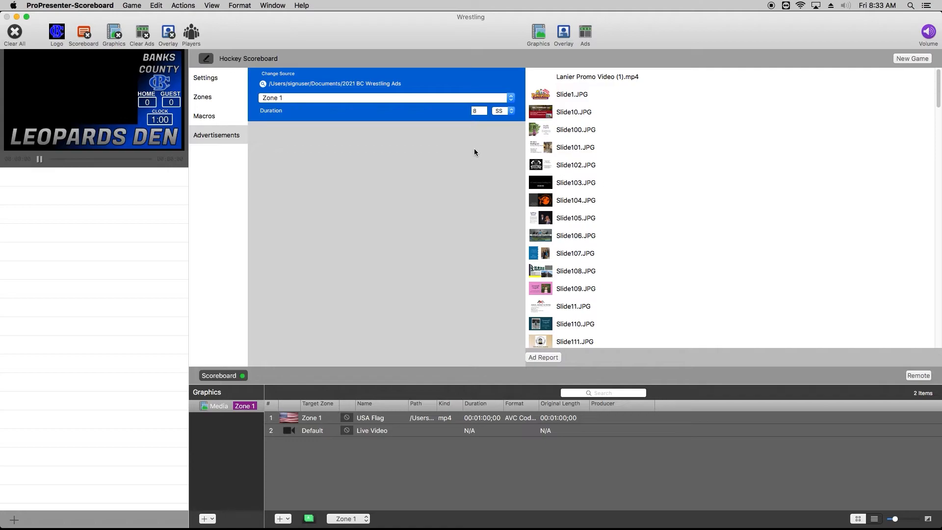
{"action": "mouse_move", "coordinate": [472, 144]}
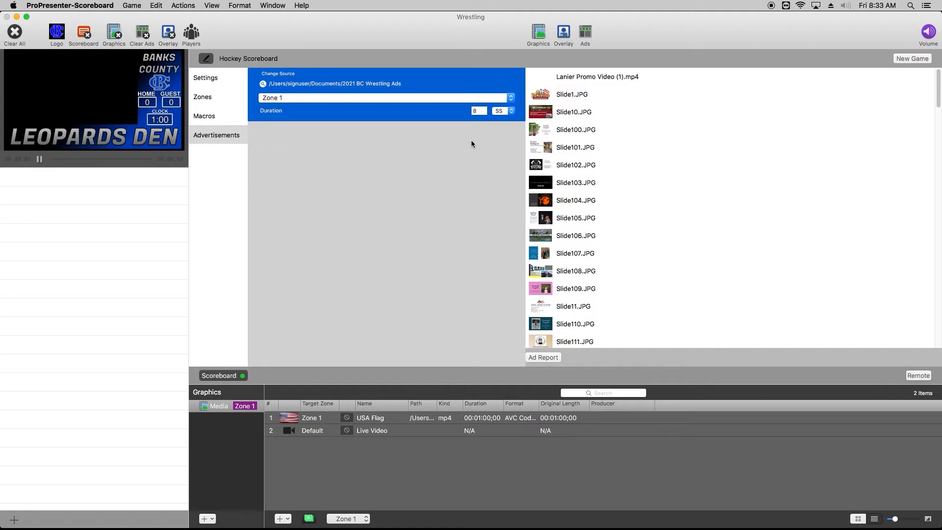
{"action": "mouse_move", "coordinate": [206, 59]}
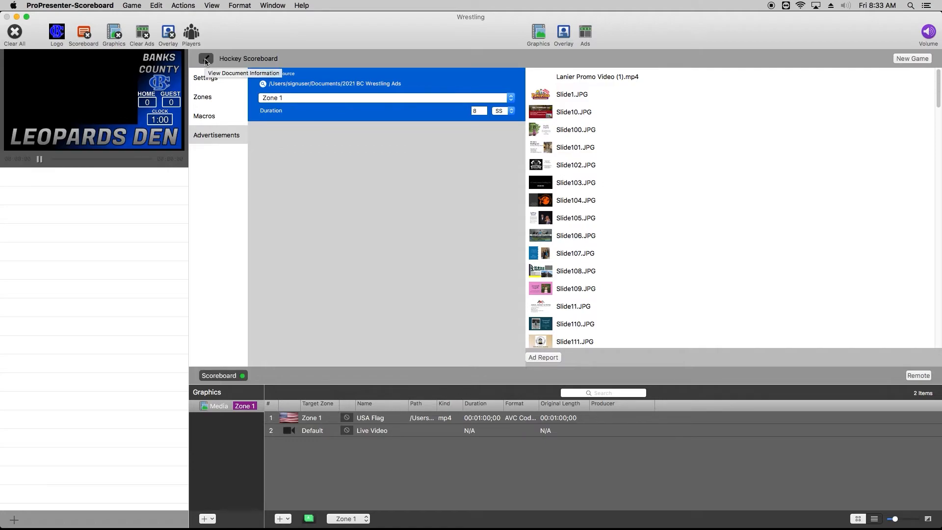
- Close the document settings to return to the hockey scoreboard controls
{"action": "left_click", "coordinate": [205, 58]}
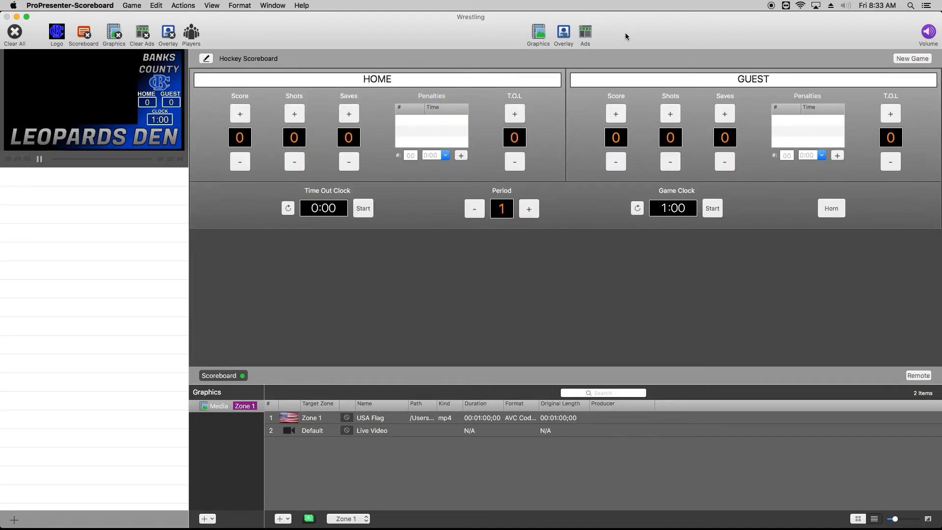
{"action": "mouse_move", "coordinate": [585, 31]}
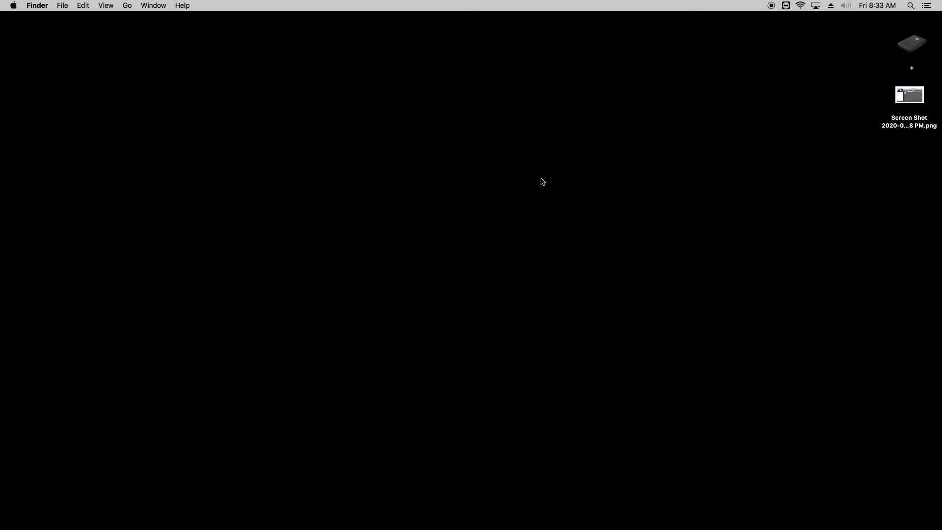
{"action": "mouse_move", "coordinate": [522, 359]}
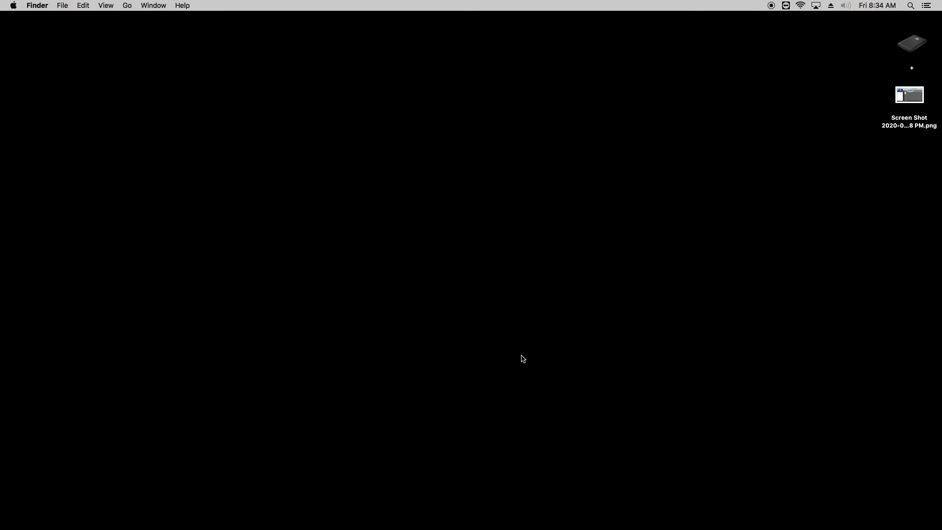
{"action": "mouse_move", "coordinate": [446, 509]}
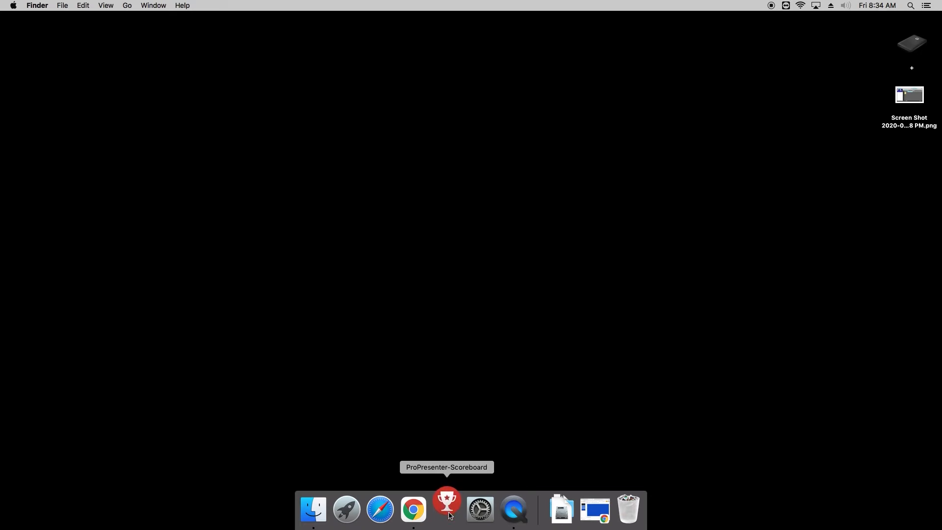
- Relaunch ProPresenter-Scoreboard from the Dock so the Lanier Volleyball Club ad appears in the output
{"action": "left_click", "coordinate": [447, 509]}
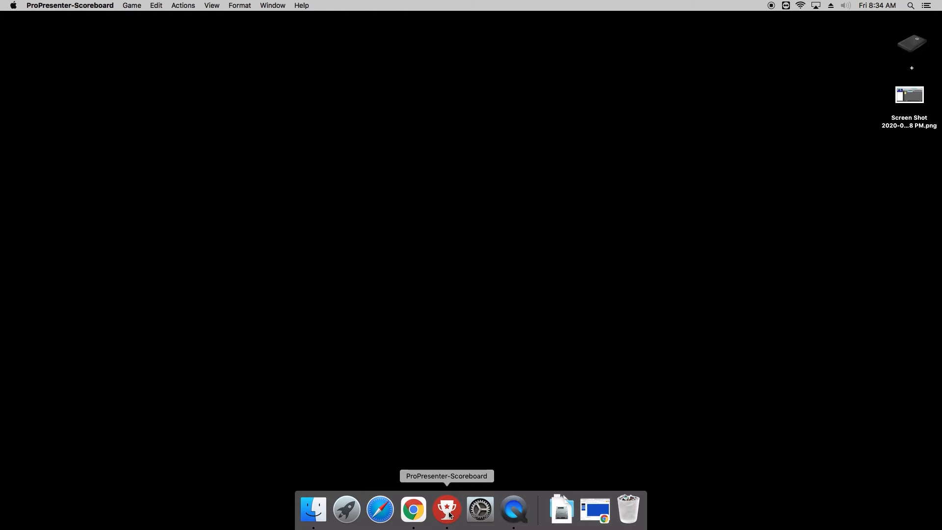
{"action": "left_click", "coordinate": [446, 509]}
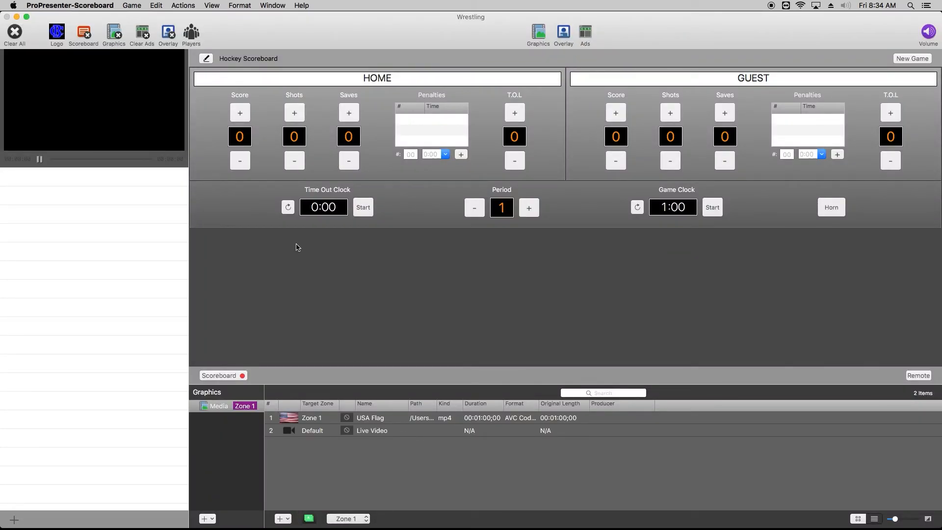
{"action": "left_click", "coordinate": [206, 58]}
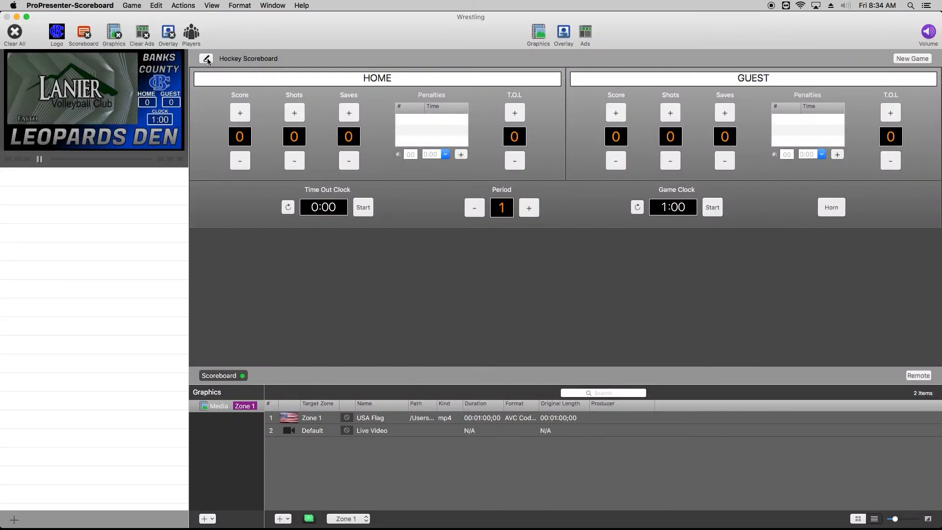
{"action": "mouse_move", "coordinate": [206, 59]}
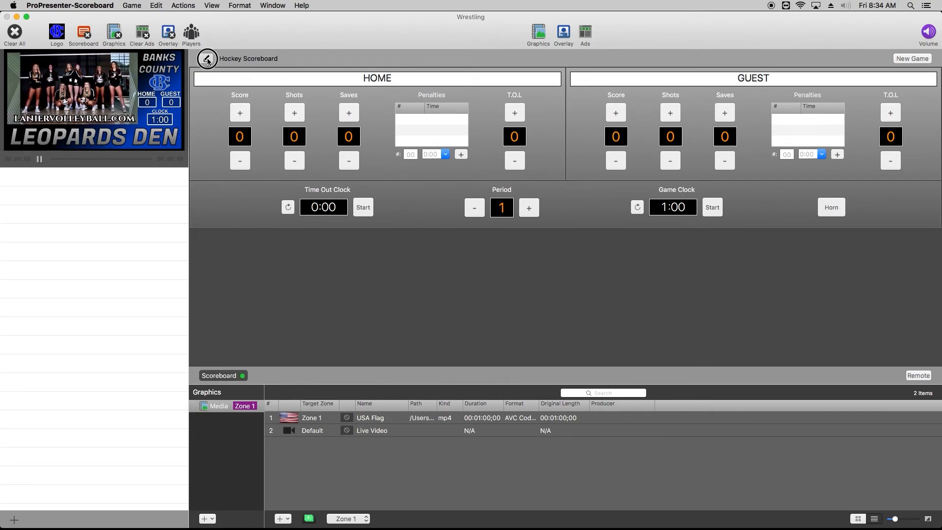
- Change the advertisement source to the 2021 USA Wrestling Ads folder
{"action": "left_click", "coordinate": [207, 59]}
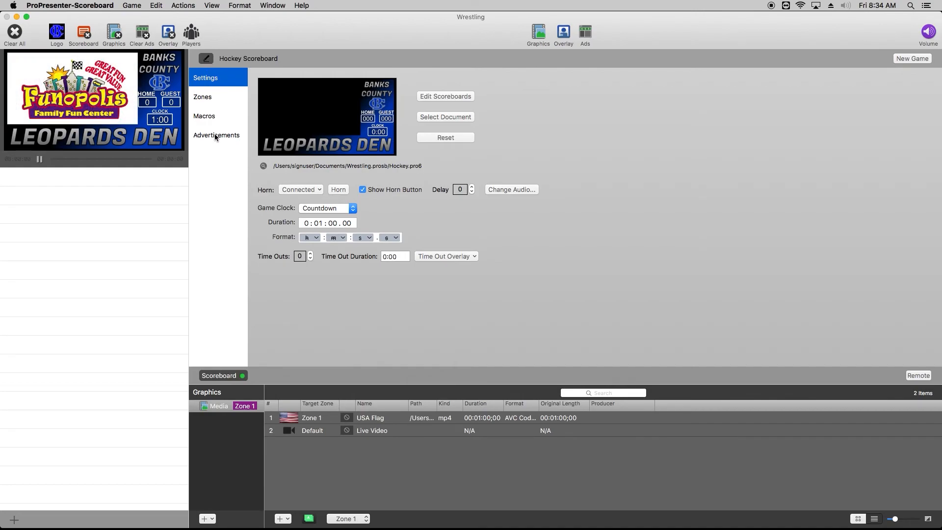
{"action": "left_click", "coordinate": [215, 134]}
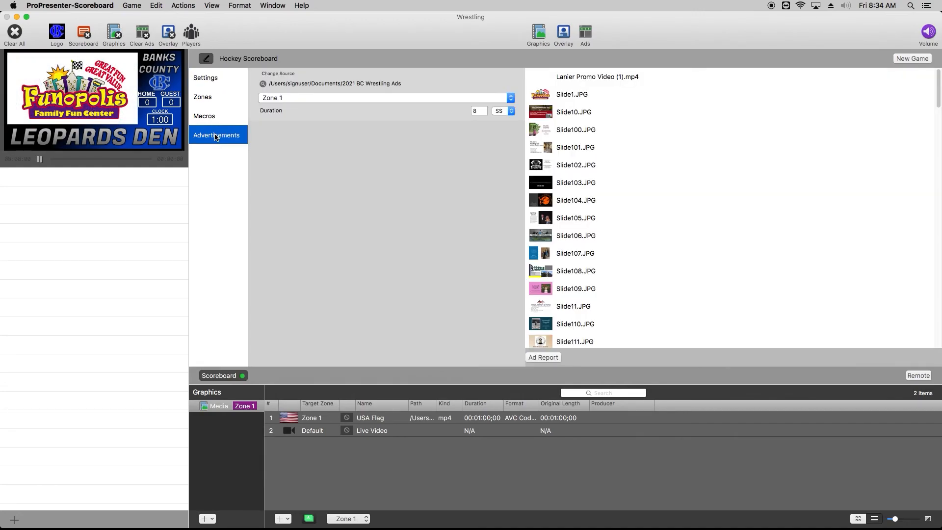
{"action": "mouse_move", "coordinate": [278, 79]}
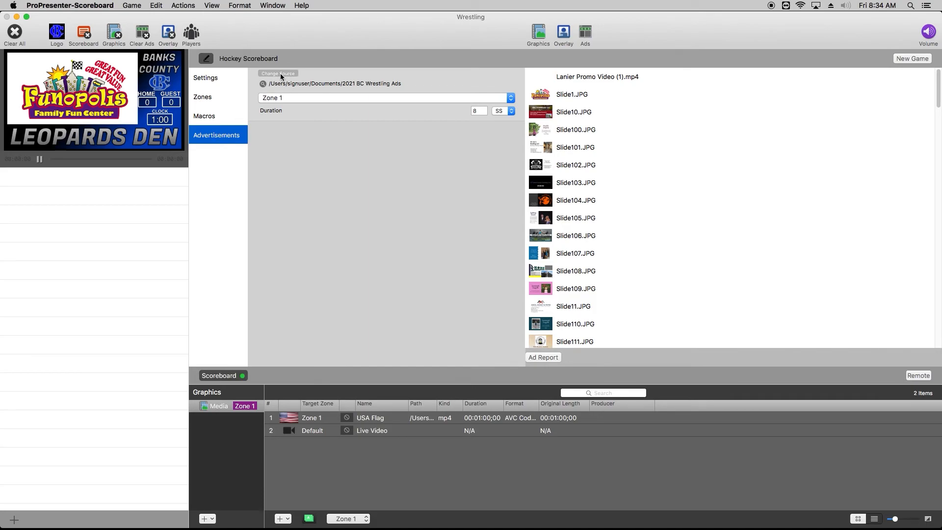
{"action": "left_click", "coordinate": [278, 73]}
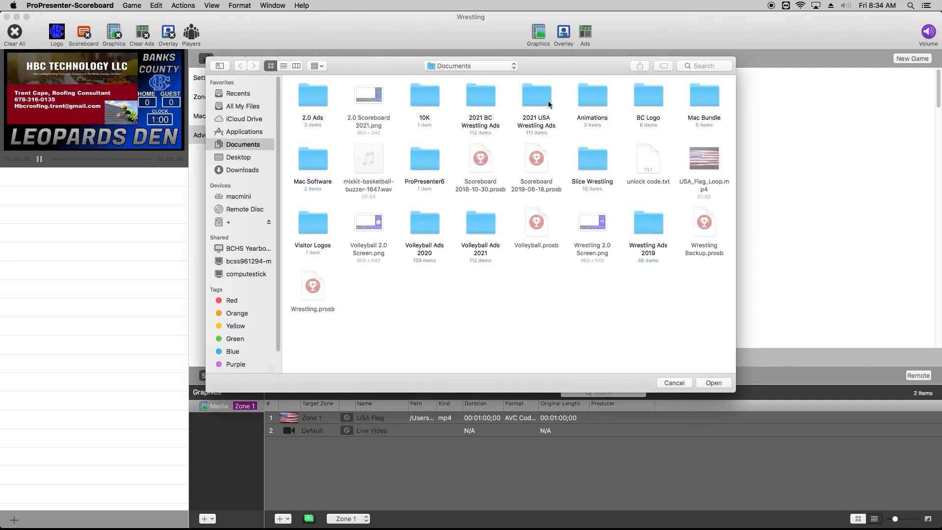
{"action": "left_click", "coordinate": [536, 94]}
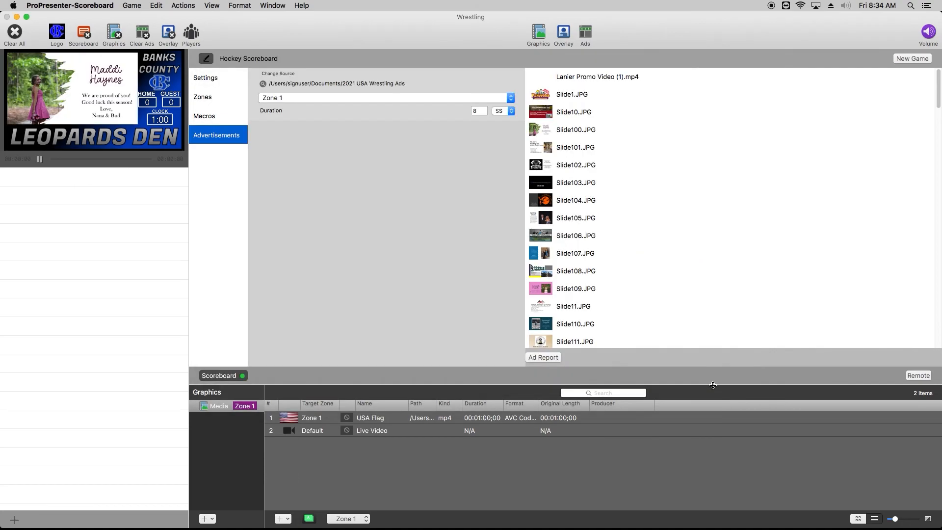
{"action": "mouse_move", "coordinate": [207, 59]}
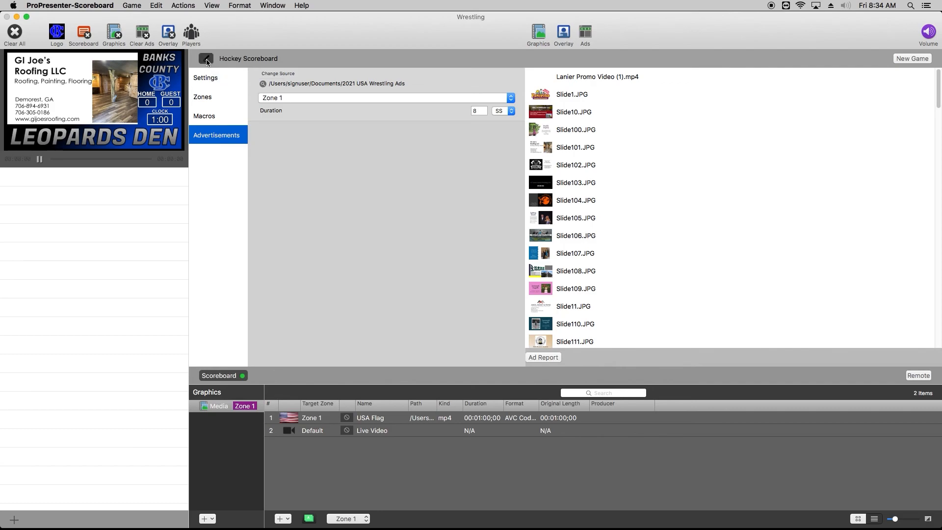
- Close settings so the preview cycles ads from the USA Wrestling folder
{"action": "left_click", "coordinate": [206, 58]}
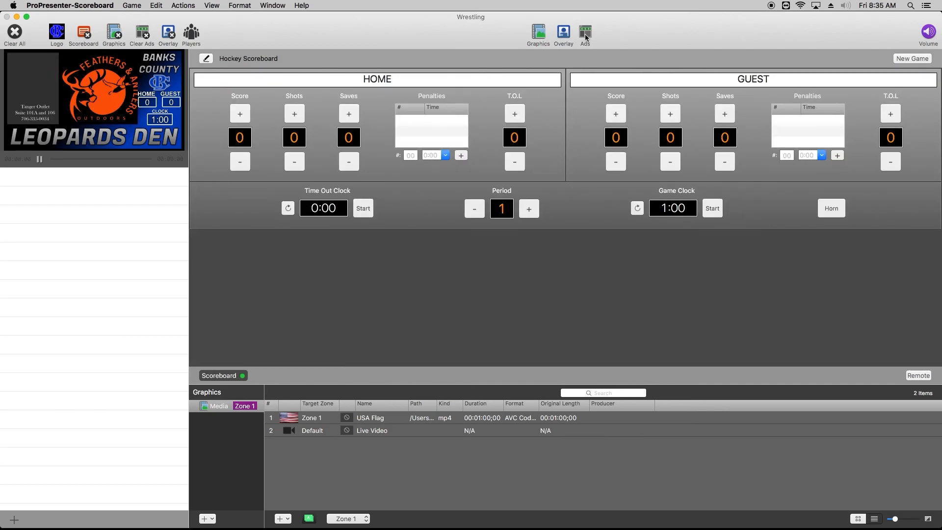